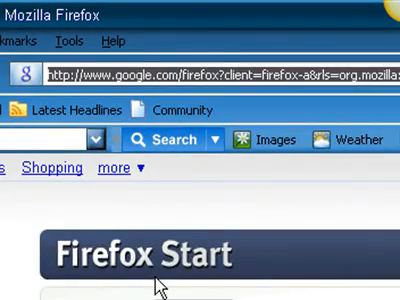
type("www.")
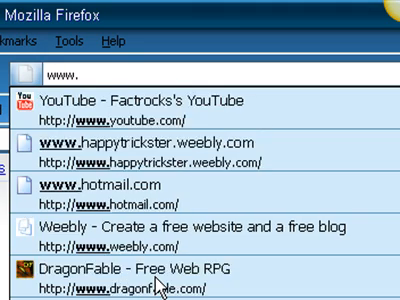
type("pen")
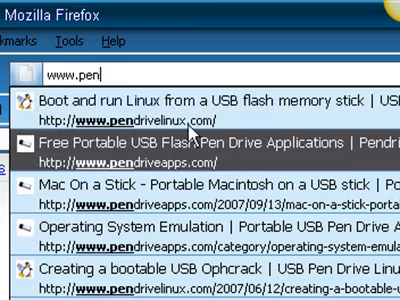
left_click(200, 105)
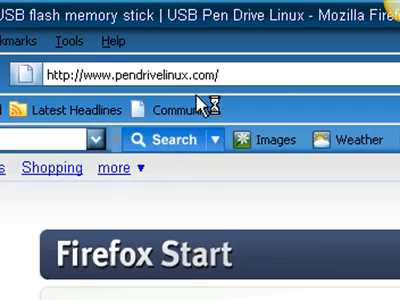
key("Return")
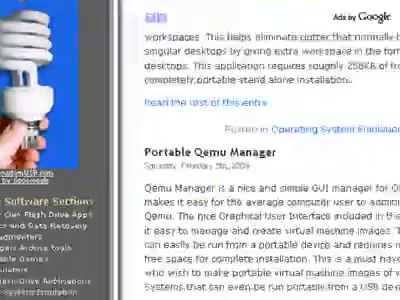
Scroll down through the Mac on a Stick install article
scroll("down", 3)
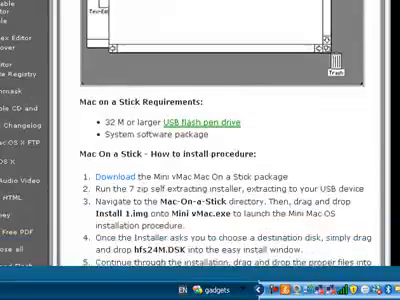
scroll("down", 3)
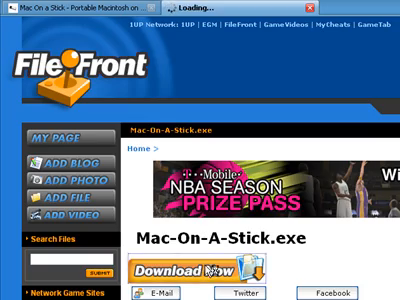
Download Mac-On-A-Stick.exe, then quit Firefox, confirming Close tabs
left_click(170, 272)
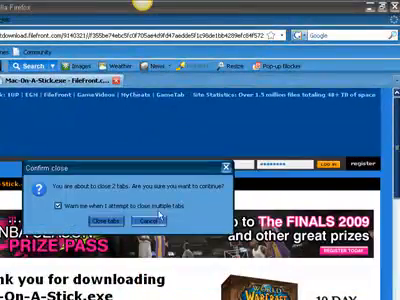
left_click(90, 215)
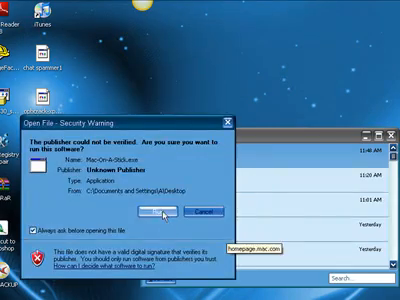
Run the unverified Mac-On-A-Stick.exe despite the security warning
left_click(150, 210)
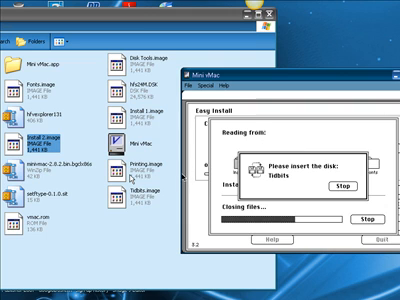
Pick the next install disk image Easy Install requests
left_click(337, 157)
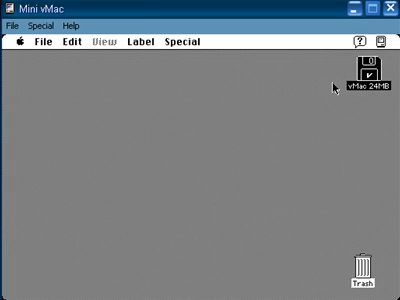
mouse_move(73, 97)
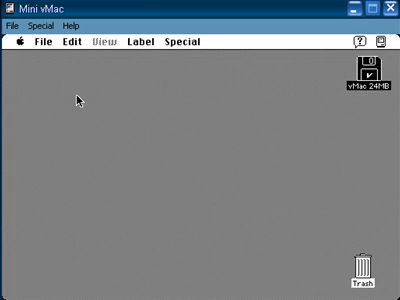
mouse_move(20, 42)
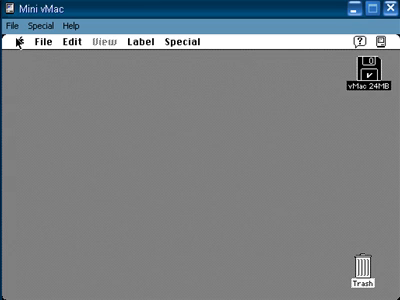
left_click(20, 42)
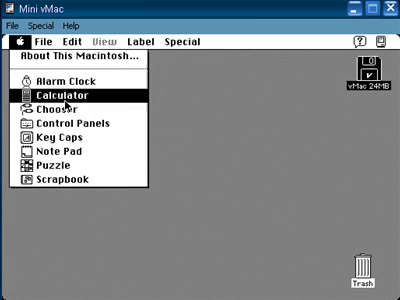
mouse_move(60, 120)
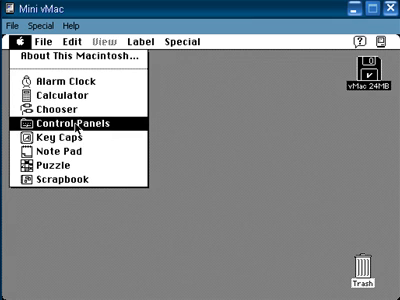
mouse_move(70, 158)
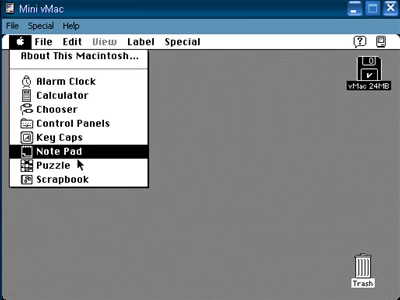
mouse_move(75, 184)
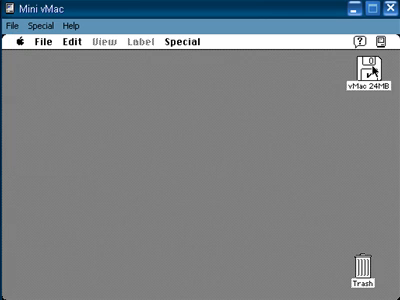
double_click(376, 80)
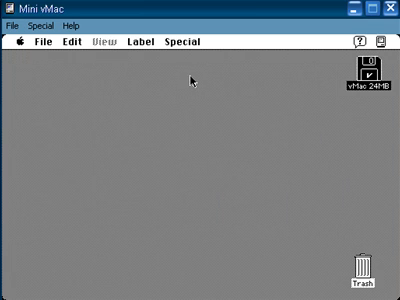
mouse_move(193, 58)
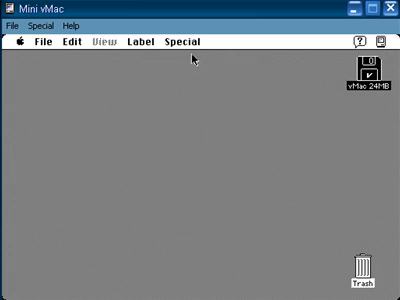
left_click(182, 41)
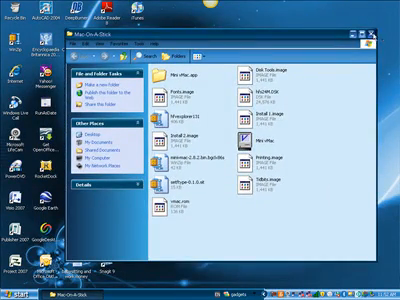
Put the Mac-On-A-Stick folder on Removable Disk (F:) and close Explorer
left_click(18, 290)
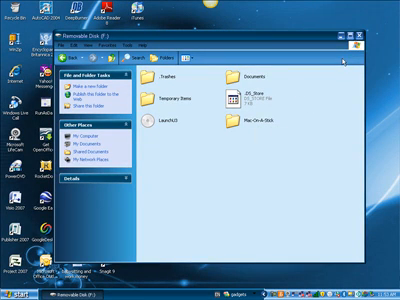
left_click(355, 41)
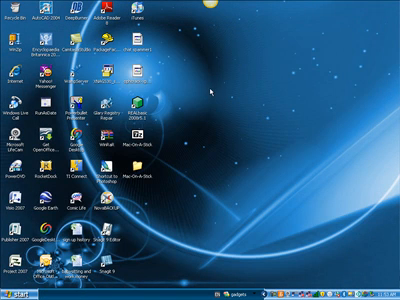